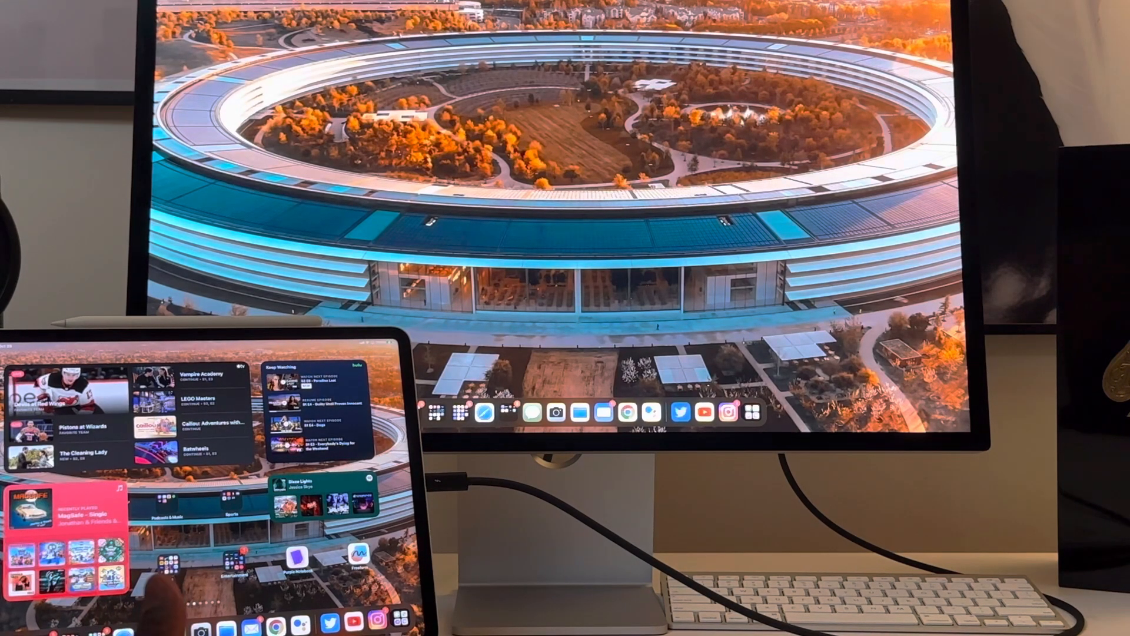
Step: Bring up Twitter, then Headspace, from the external display's dock in Stage Manager
{"action": "left_click", "coordinate": [681, 412]}
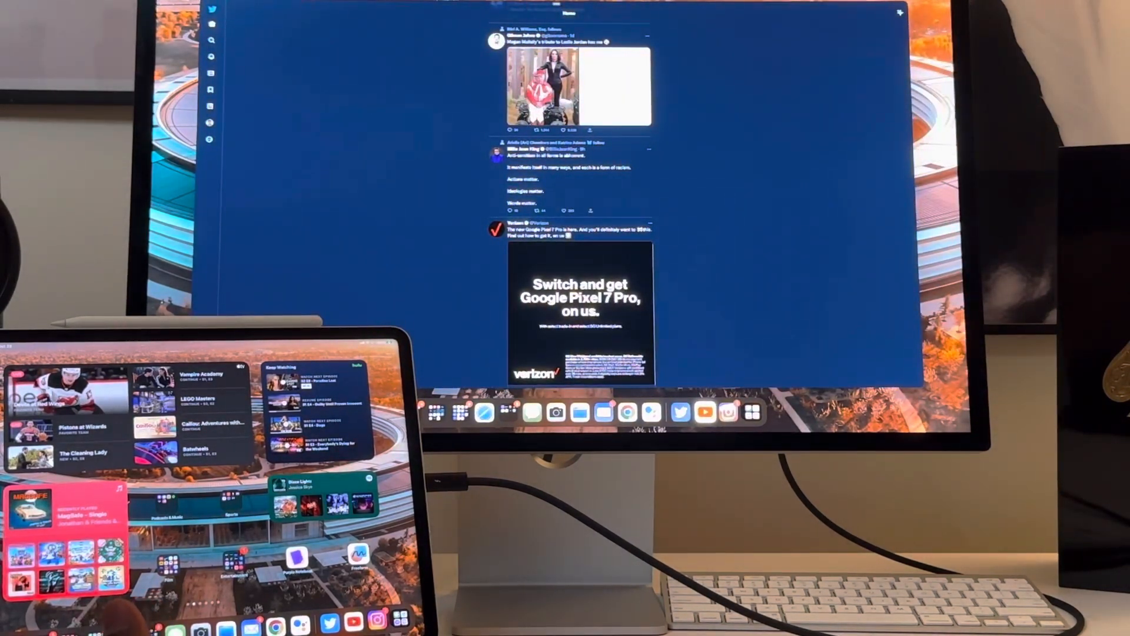
{"action": "left_click", "coordinate": [705, 412]}
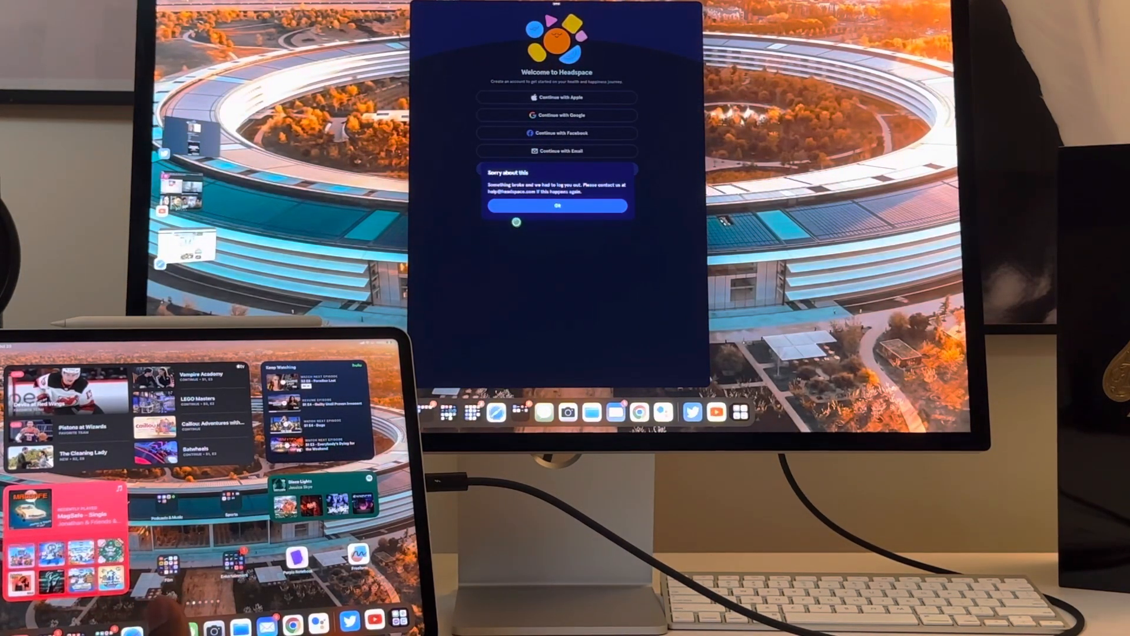
Step: Bring the Twitter window to the front, then send the new Pages document to the external display
{"action": "left_click", "coordinate": [557, 205]}
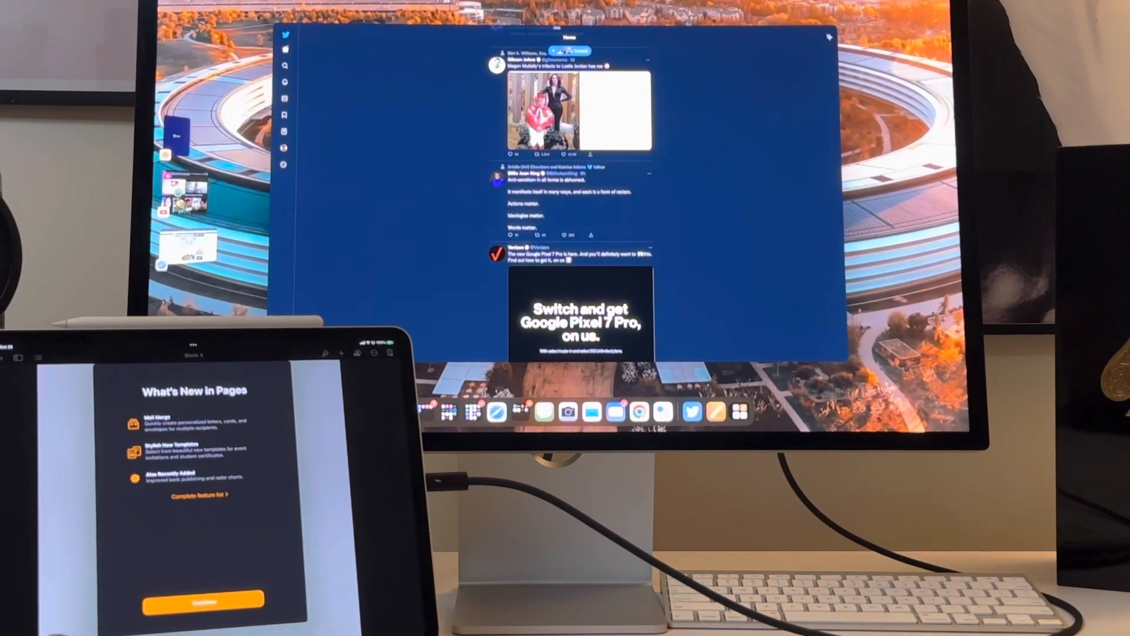
{"action": "left_click", "coordinate": [688, 412]}
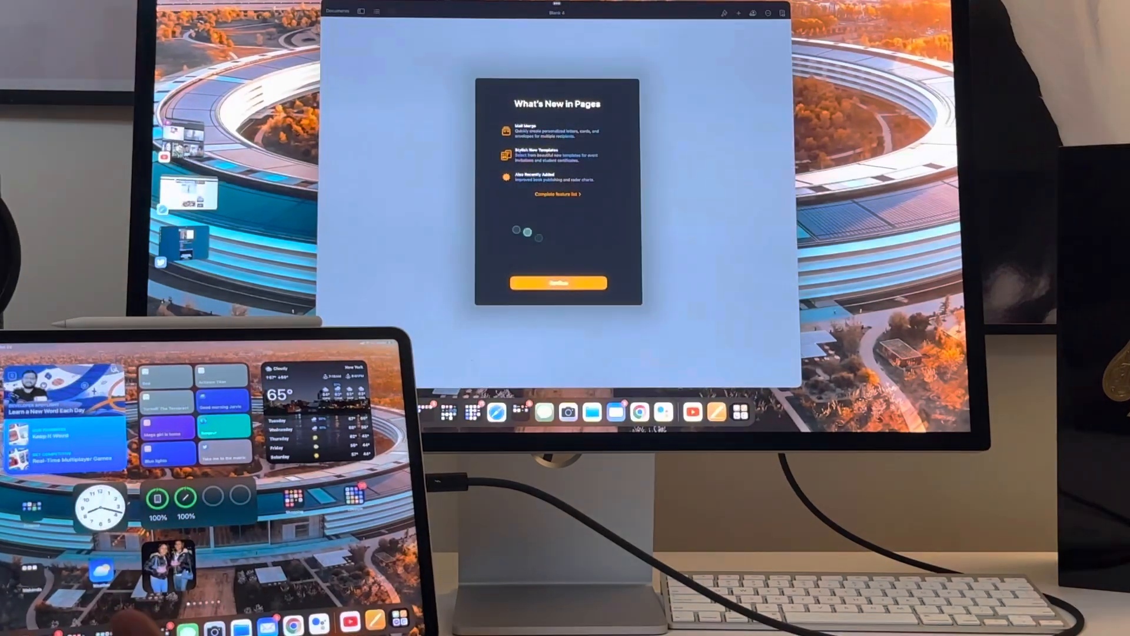
Step: Dismiss the What's New in Pages sheet, leaving a blank document
{"action": "left_click", "coordinate": [559, 282]}
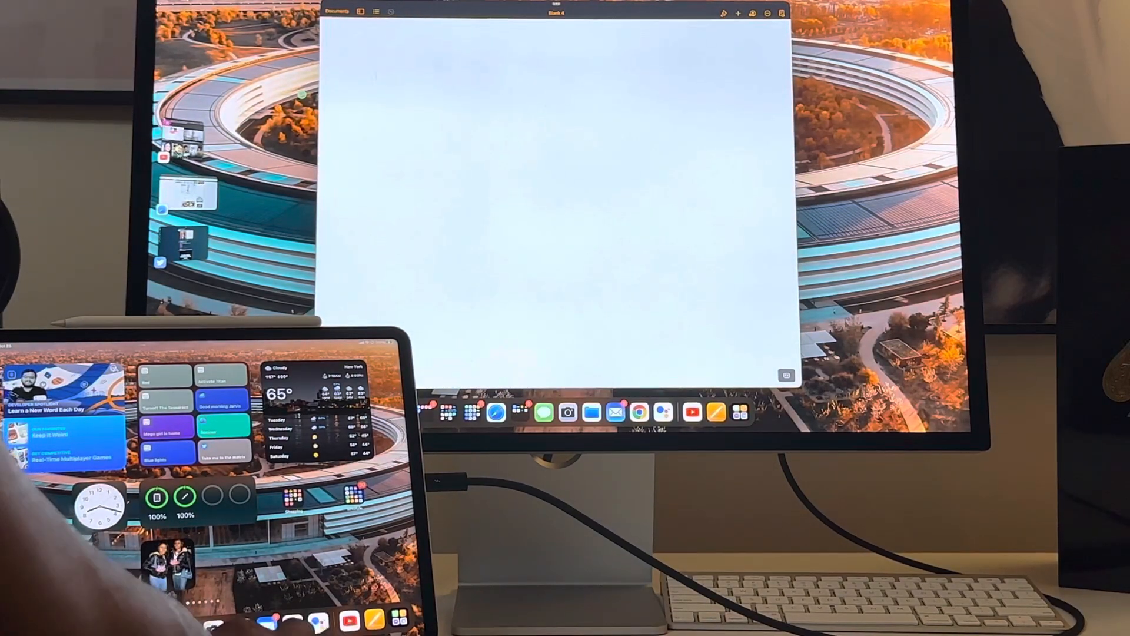
{"action": "type", "text": "Hello"}
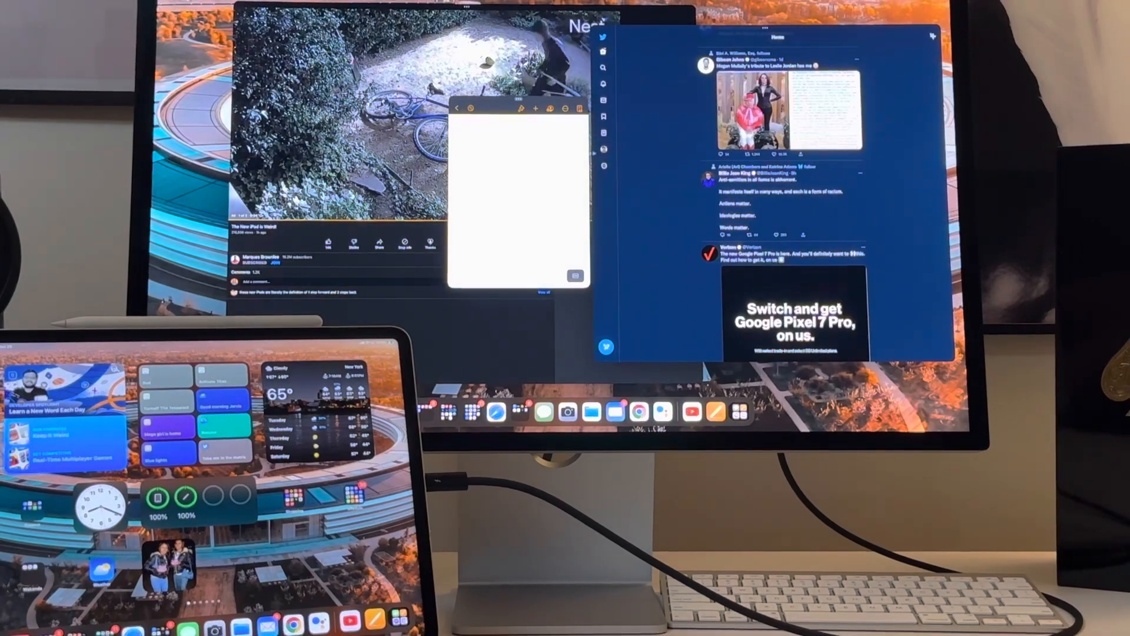
{"action": "type", "text": "Hello welcome to the random"}
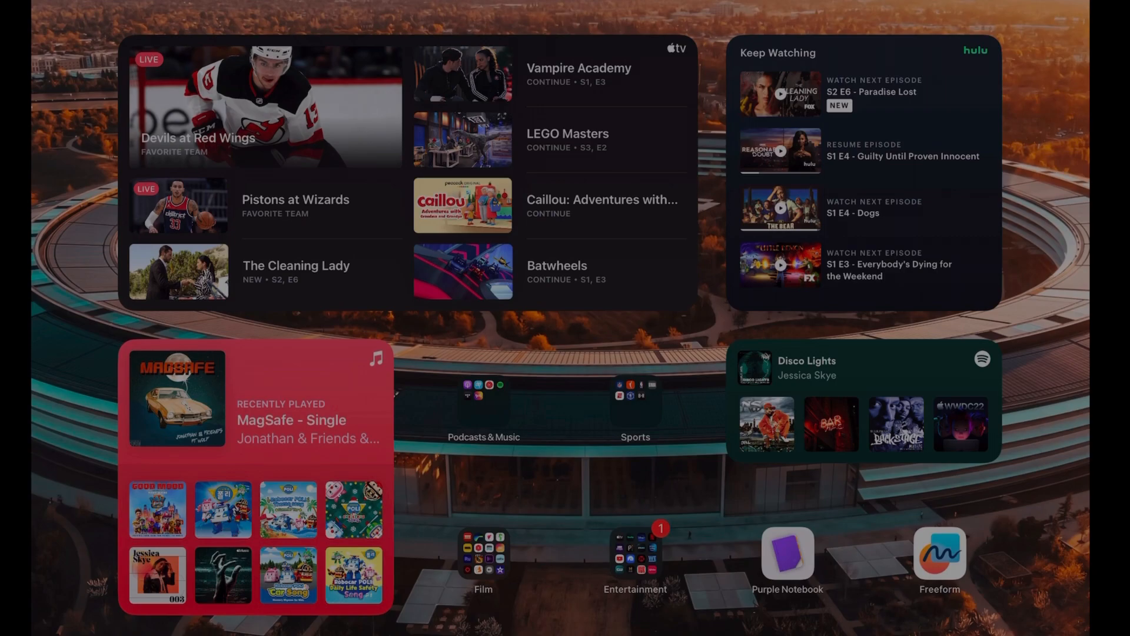
Step: Launch Freeform from the Home Screen to its Recents list
{"action": "left_click", "coordinate": [939, 558]}
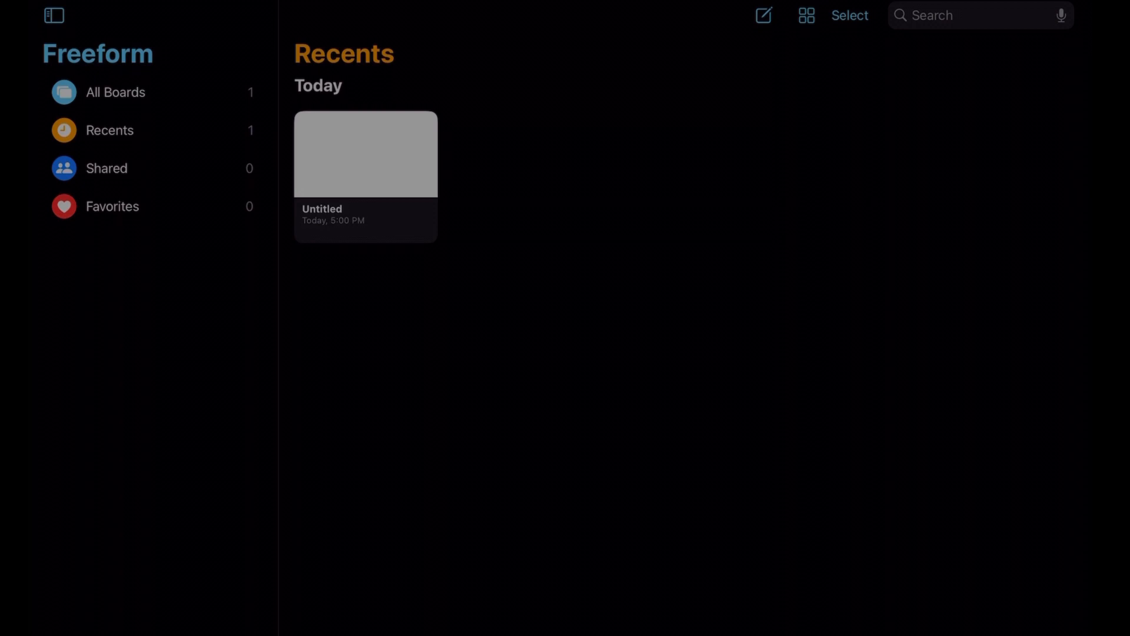
Step: Show All Boards and open the Untitled board with the circled red handwriting
{"action": "left_click", "coordinate": [115, 93]}
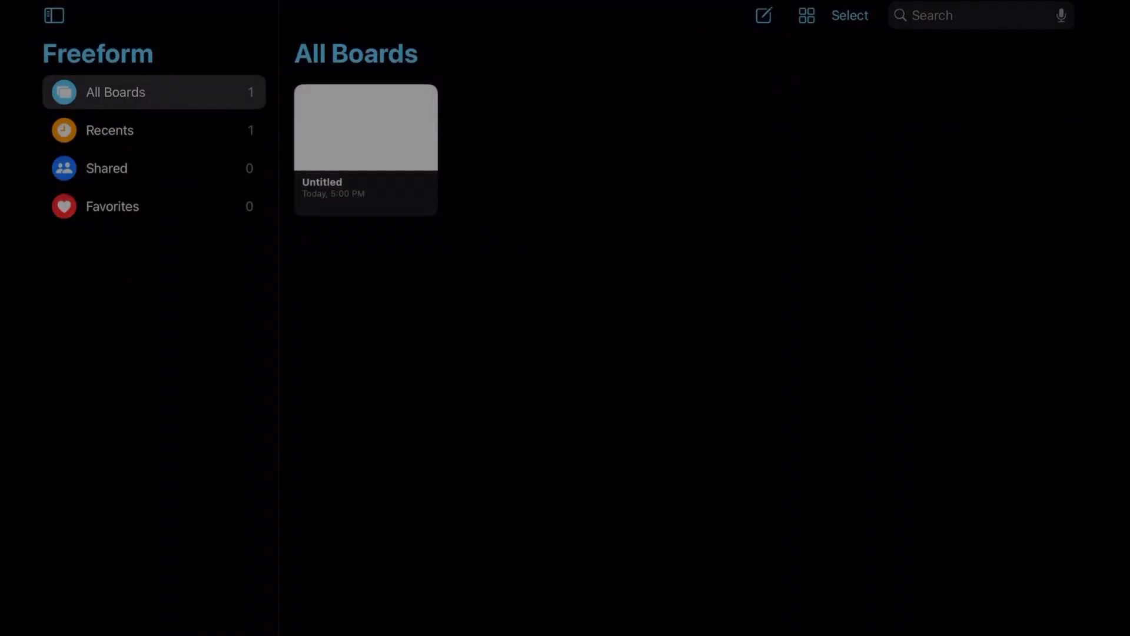
{"action": "double_click", "coordinate": [365, 141]}
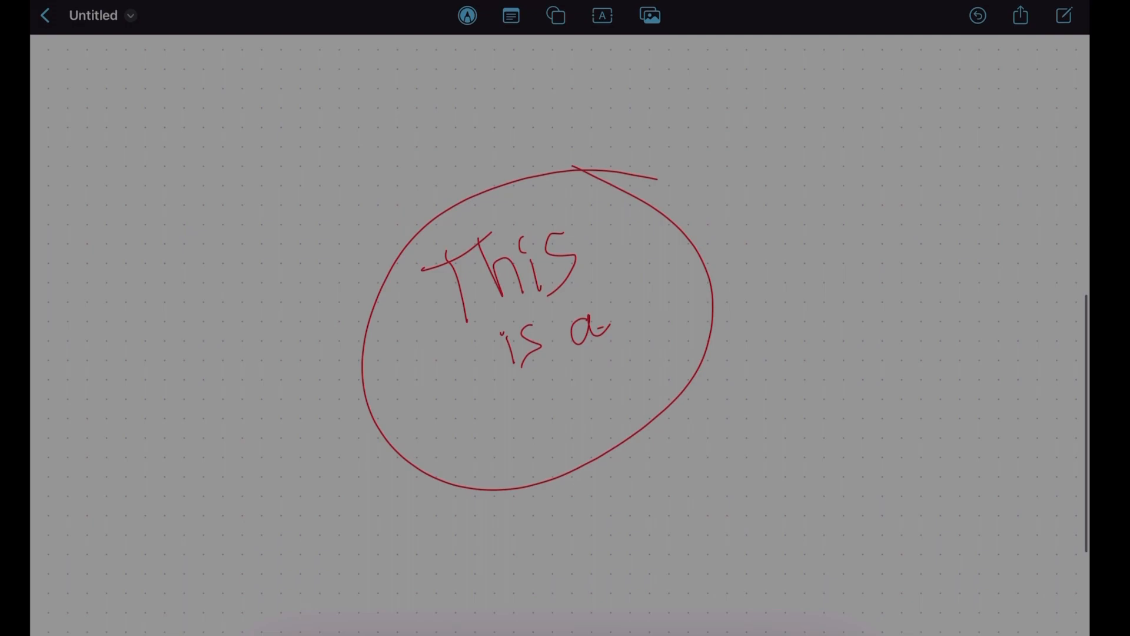
Step: Handwrite 'This is a' in red pen inside the hand-drawn circle
{"action": "left_click_drag", "start_coordinate": [454, 418], "coordinate": [569, 404]}
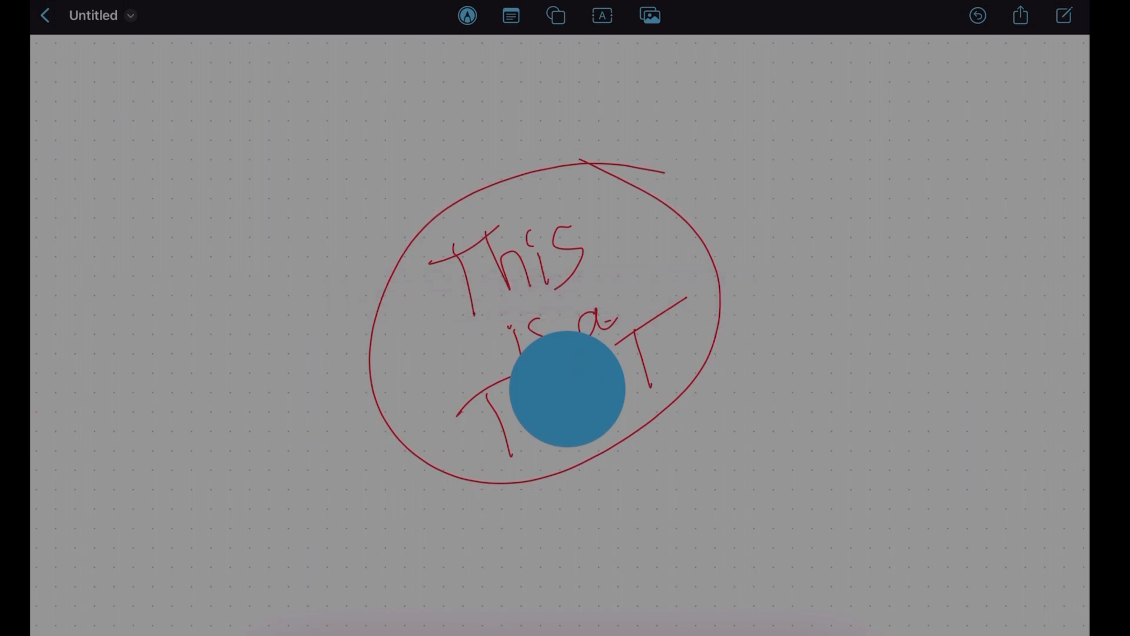
Step: Bring up the Shapes library over the board to browse basic shapes
{"action": "left_click", "coordinate": [555, 17]}
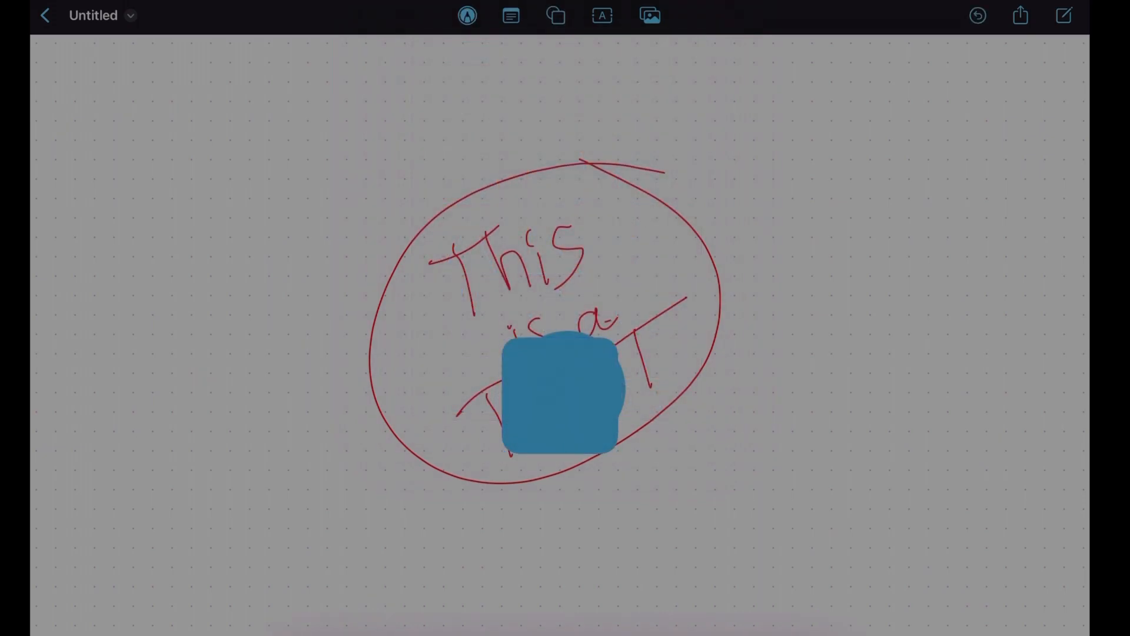
{"action": "left_click", "coordinate": [554, 15]}
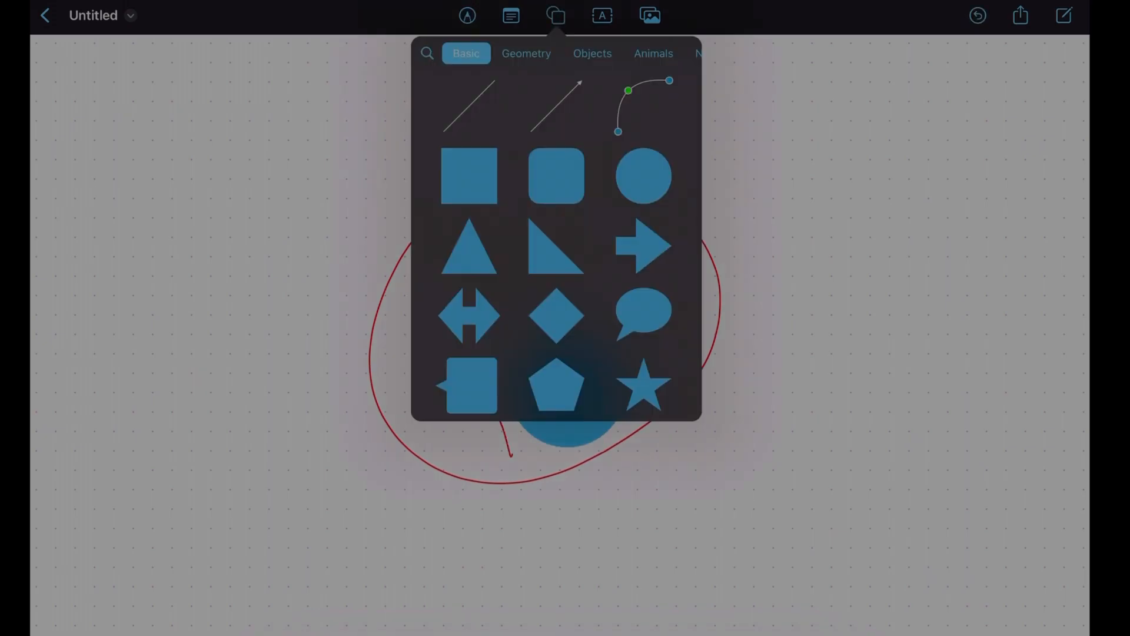
Step: Place a large blue arrow left of the red circle and move the blue circle to its right
{"action": "left_click", "coordinate": [641, 249]}
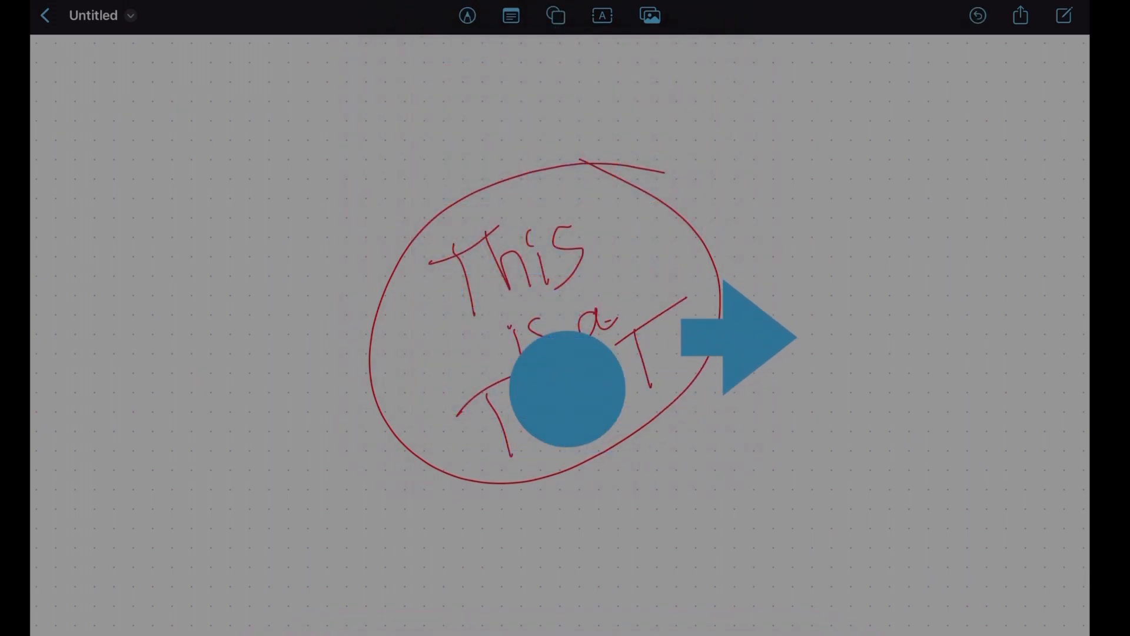
{"action": "left_click_drag", "start_coordinate": [735, 335], "coordinate": [289, 344]}
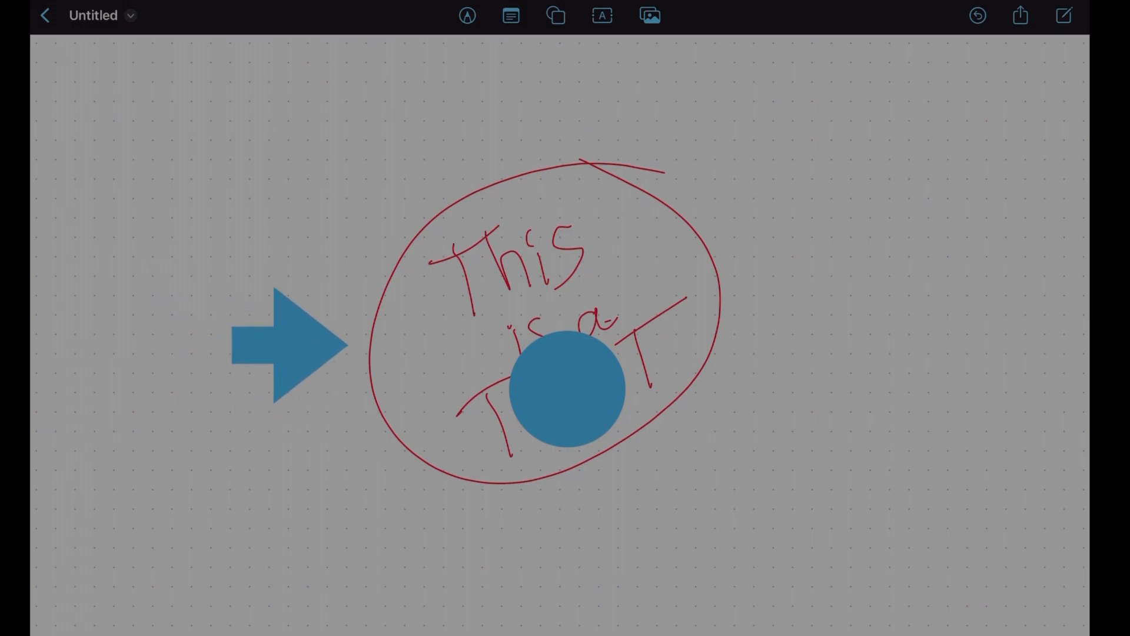
{"action": "left_click", "coordinate": [279, 347]}
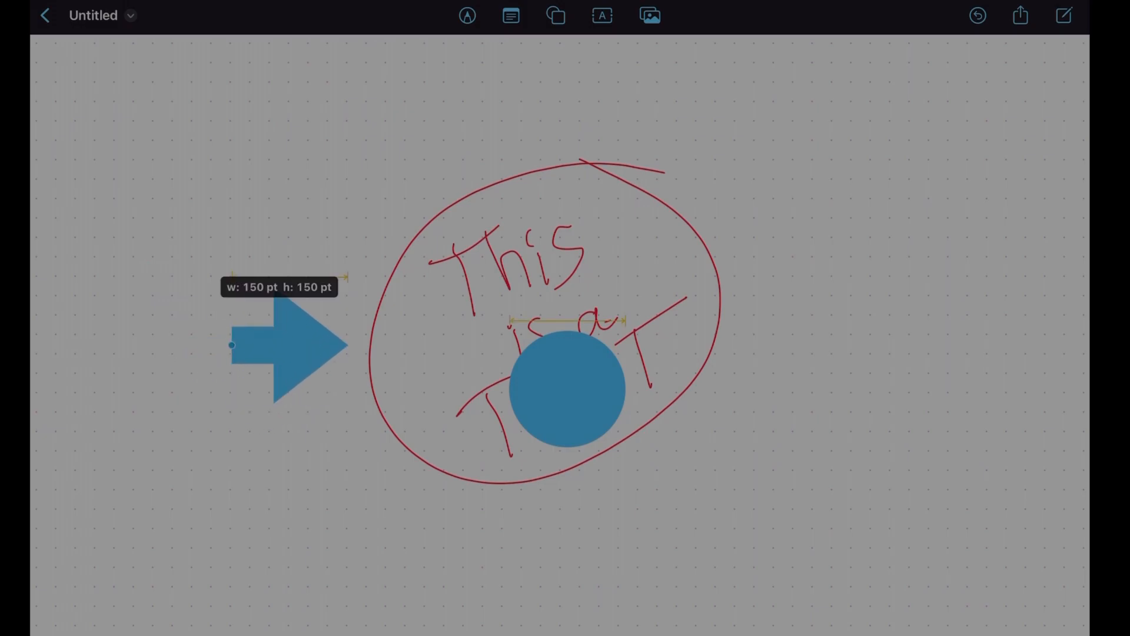
{"action": "left_click_drag", "start_coordinate": [231, 344], "coordinate": [115, 344]}
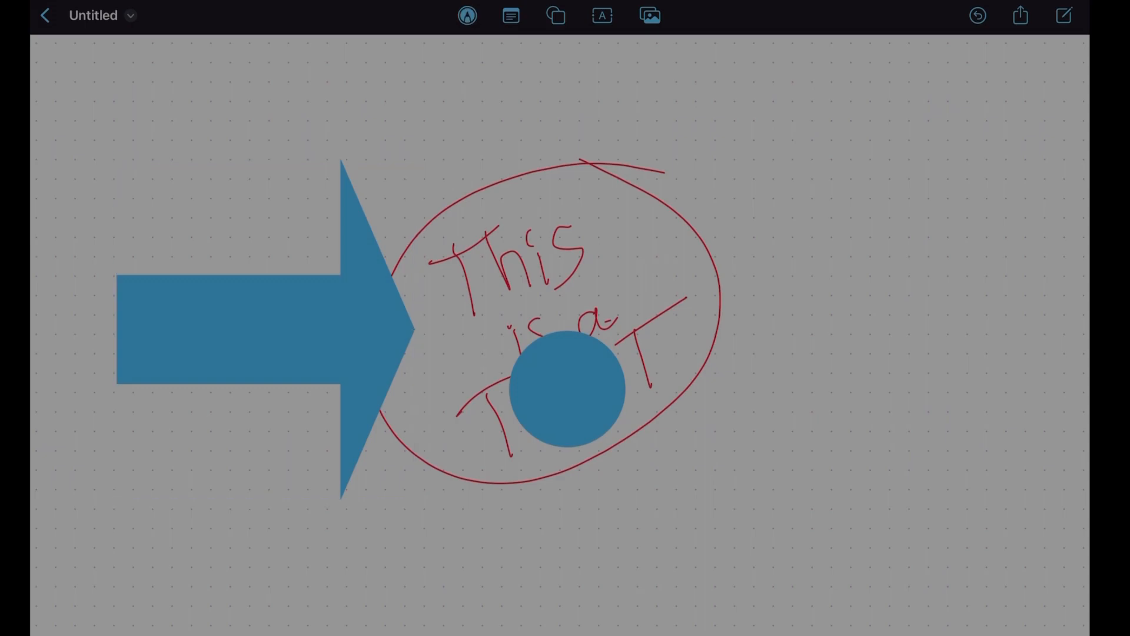
{"action": "left_click_drag", "start_coordinate": [565, 378], "coordinate": [879, 379]}
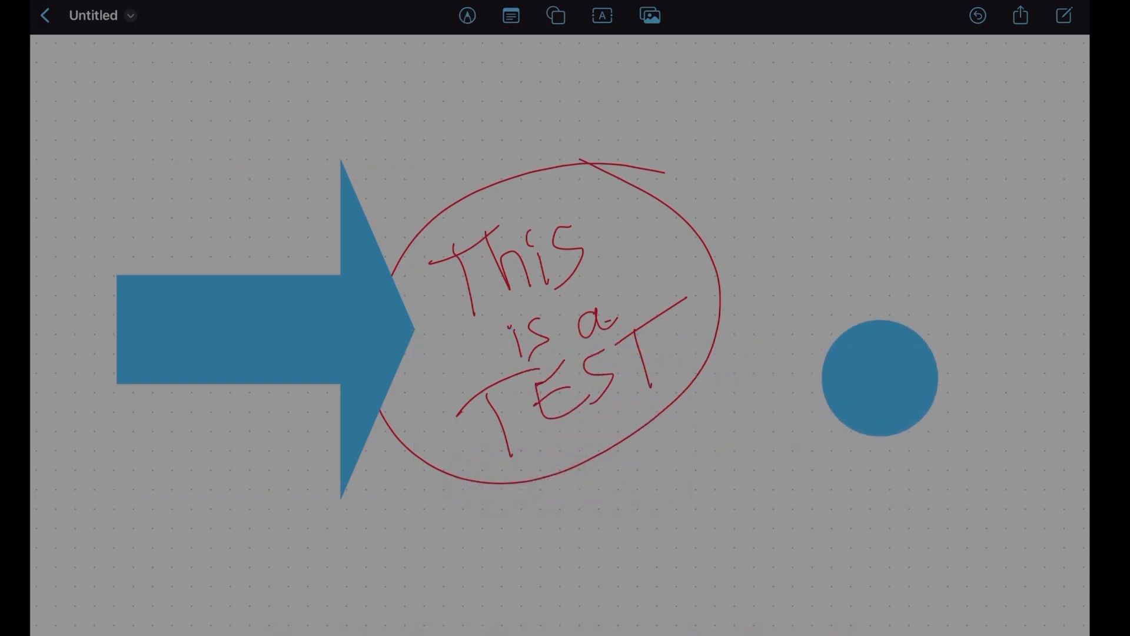
{"action": "left_click", "coordinate": [882, 377]}
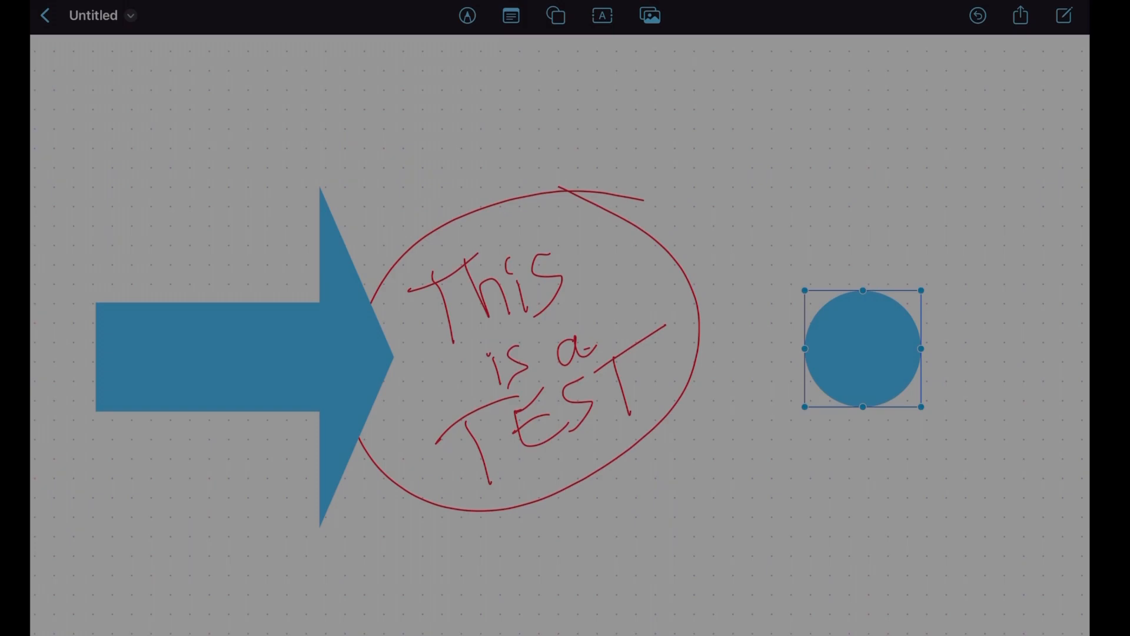
Step: Rename the board to 'This is a test' and return to All Boards
{"action": "left_click", "coordinate": [93, 16]}
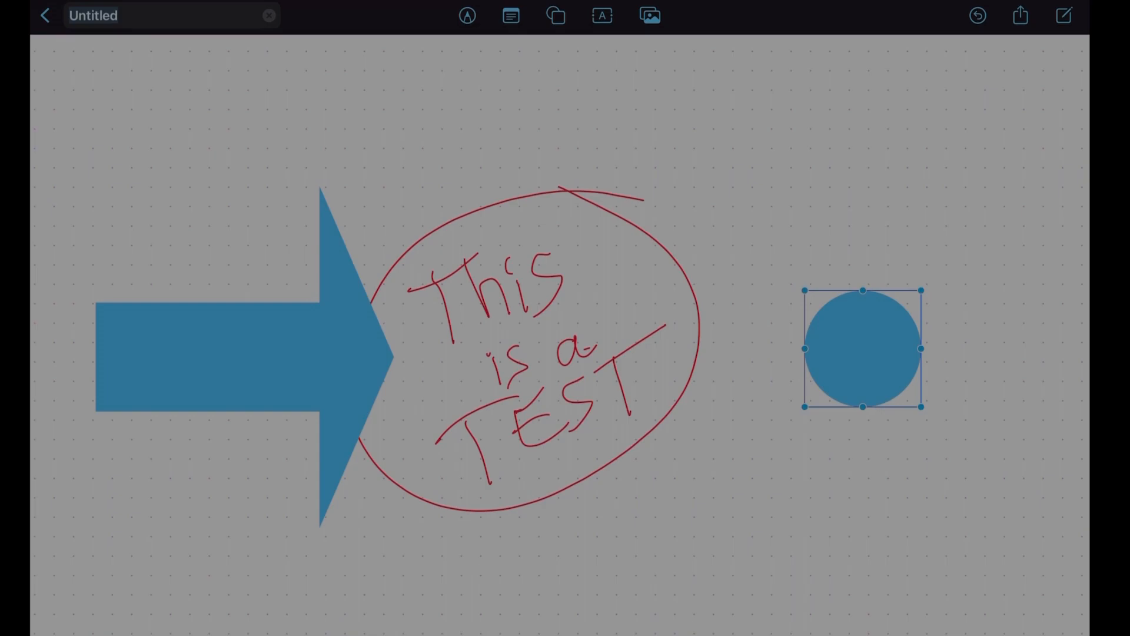
{"action": "type", "text": "r"}
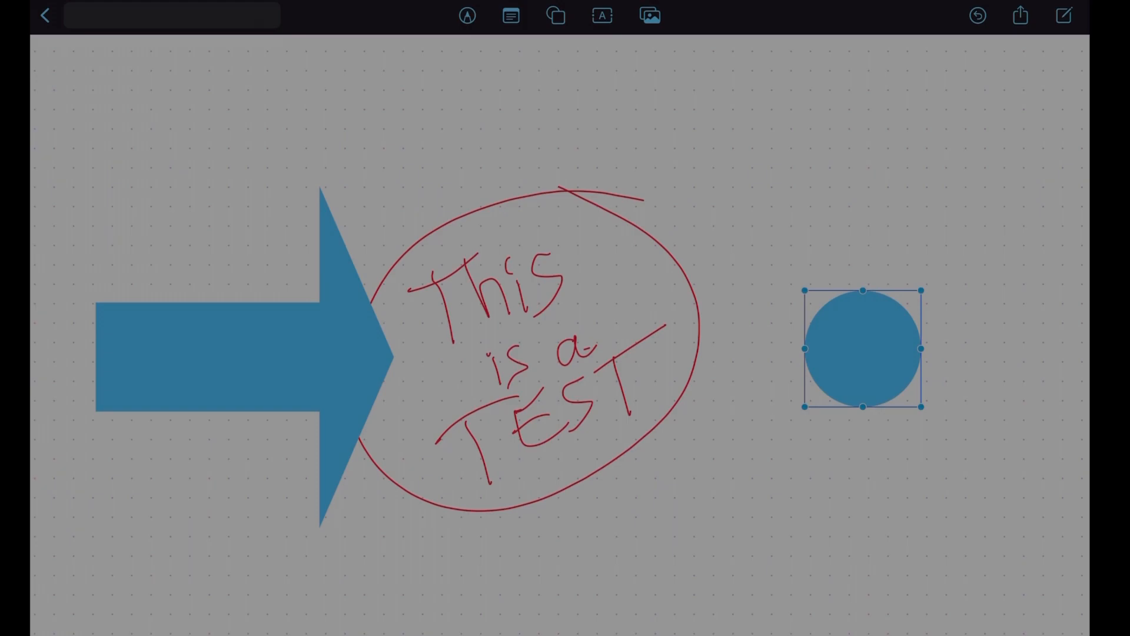
{"action": "type", "text": "This"}
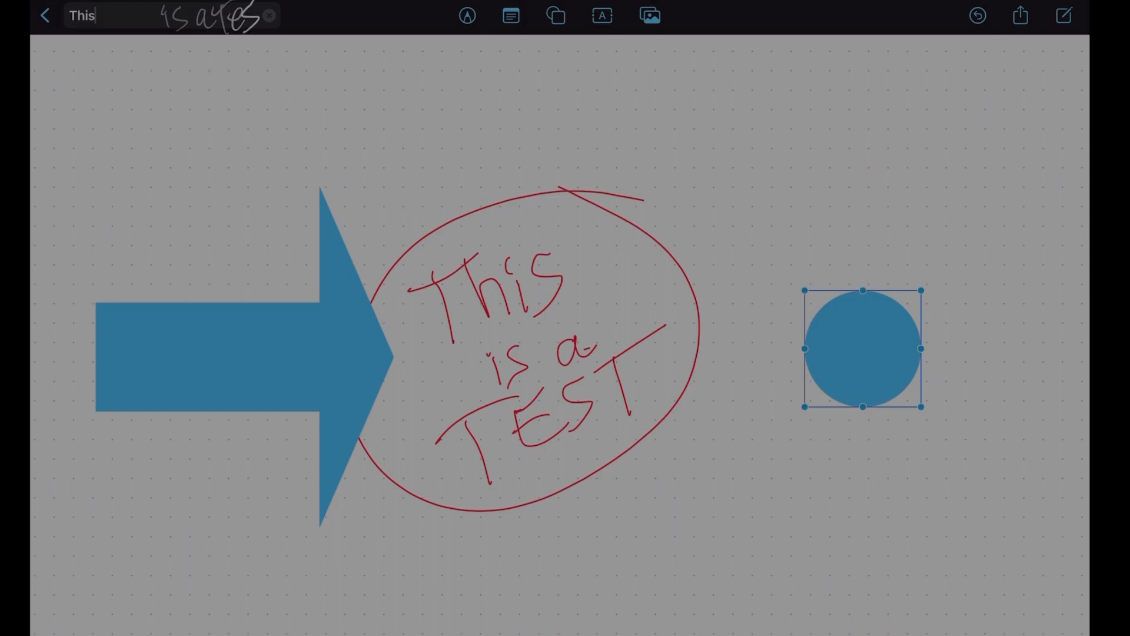
{"action": "type", "text": "This is a test"}
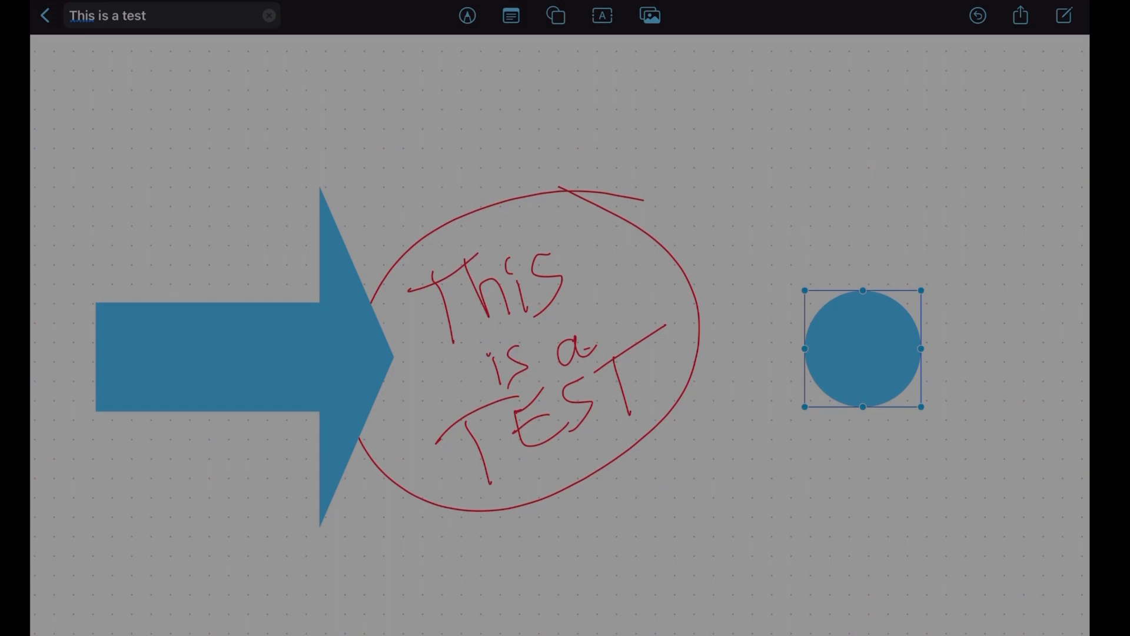
{"action": "left_click", "coordinate": [45, 15]}
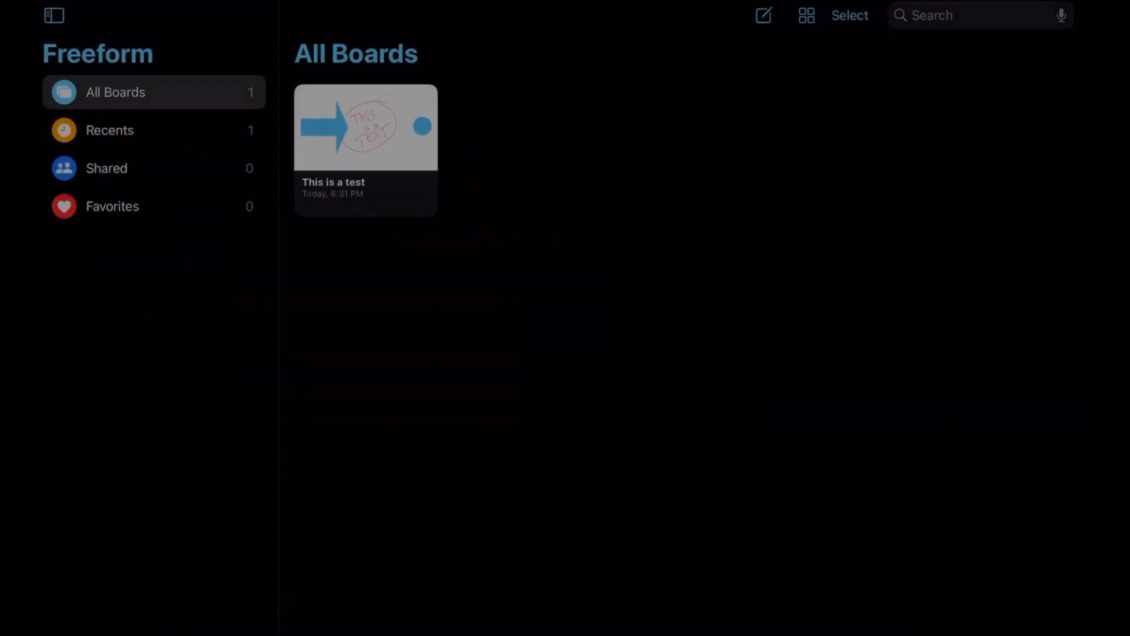